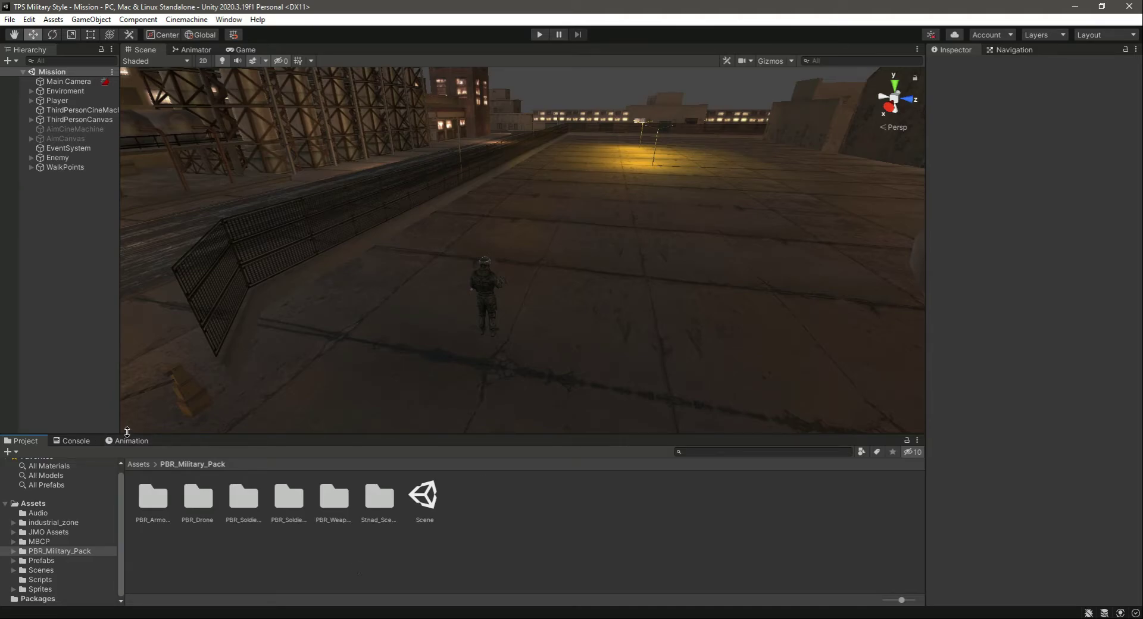
mouse_move(299, 483)
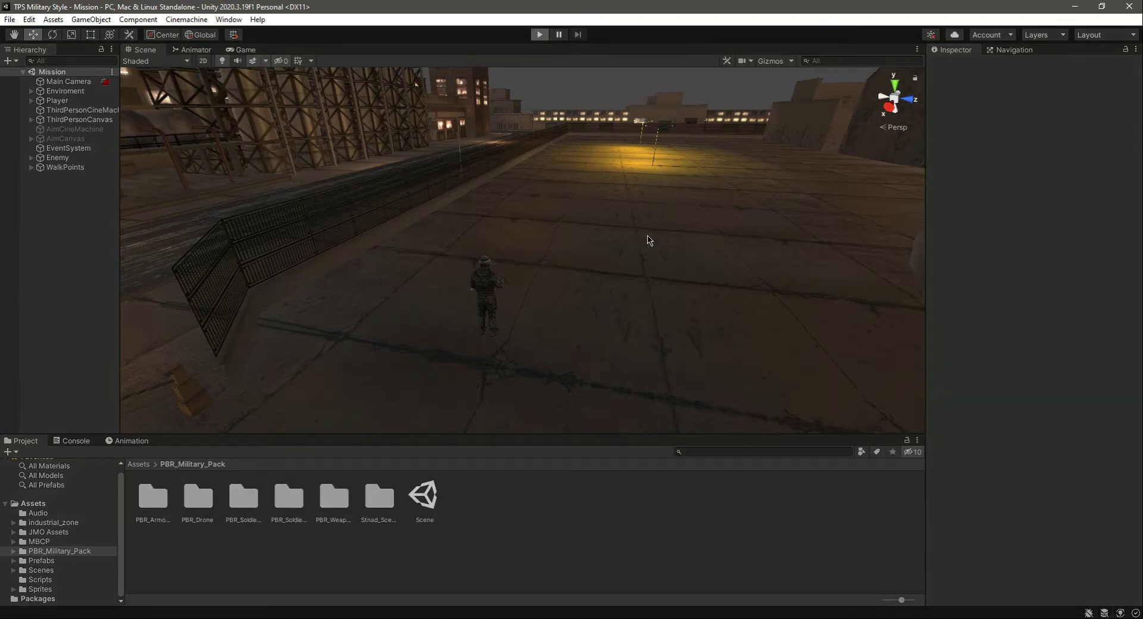
mouse_move(551, 253)
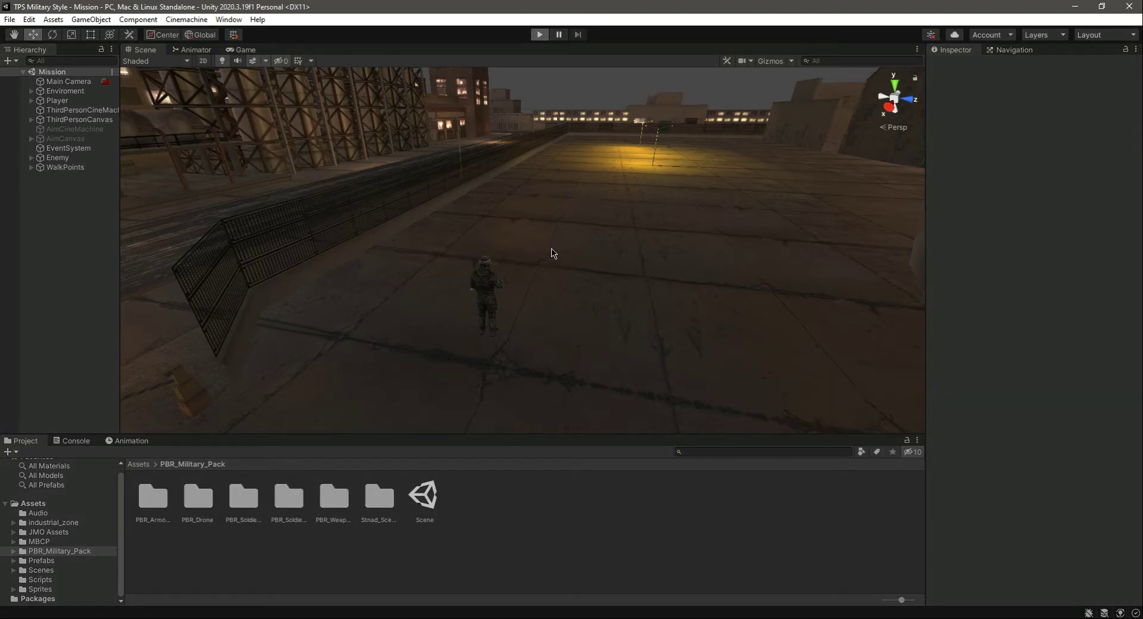
- Test-run the scene in Play mode, stop it, and rotate the Scene view to another angle
click(538, 35)
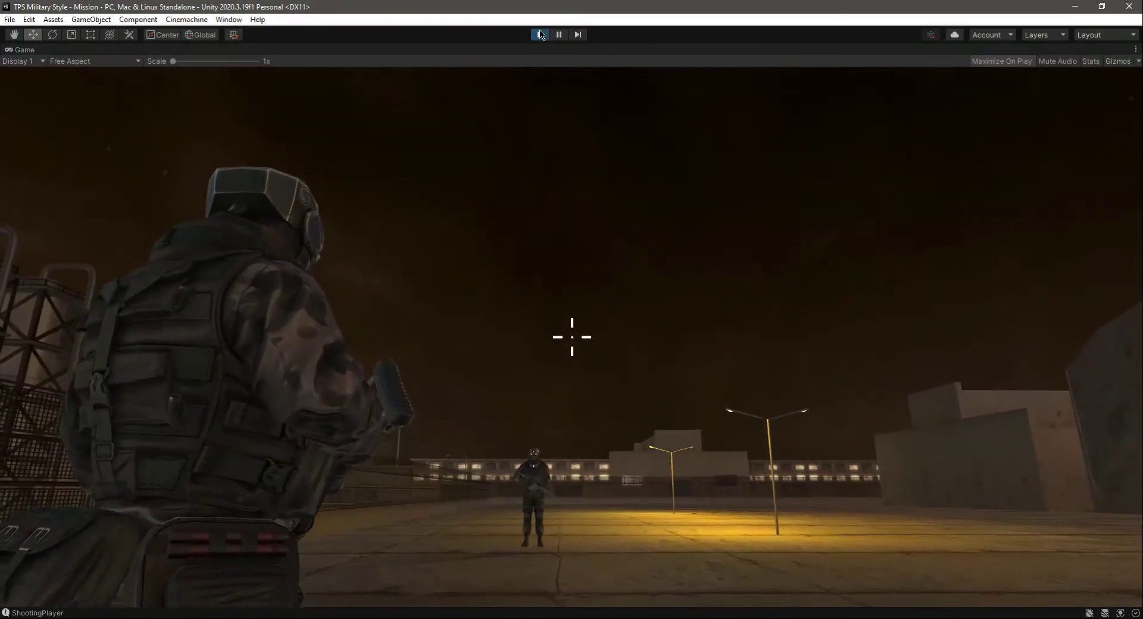
click(539, 35)
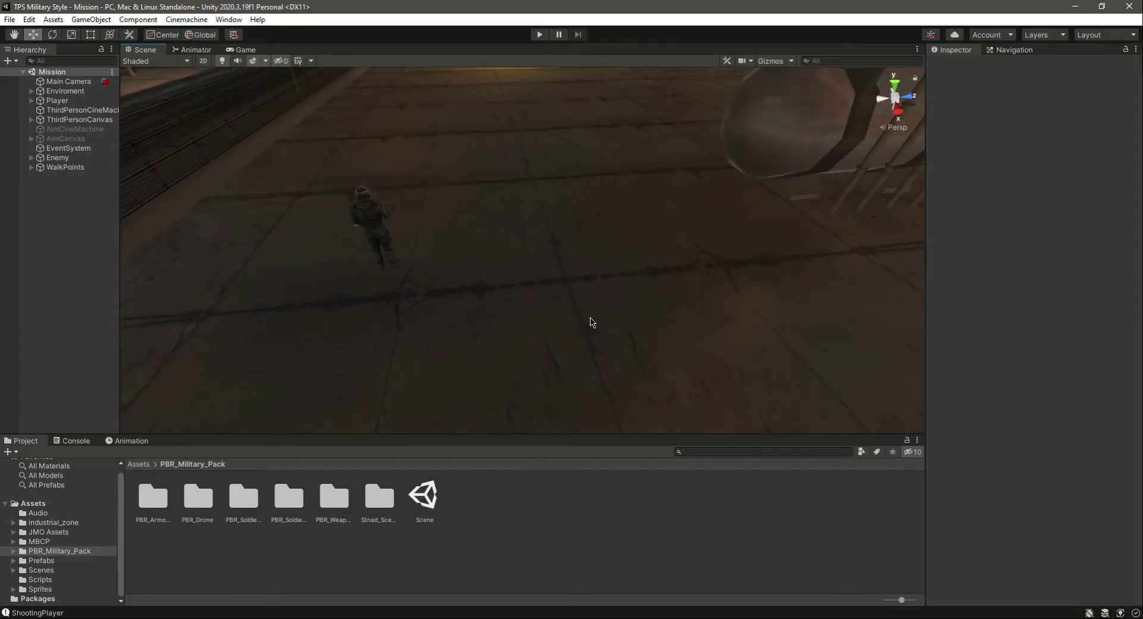
drag(590, 323, 334, 309)
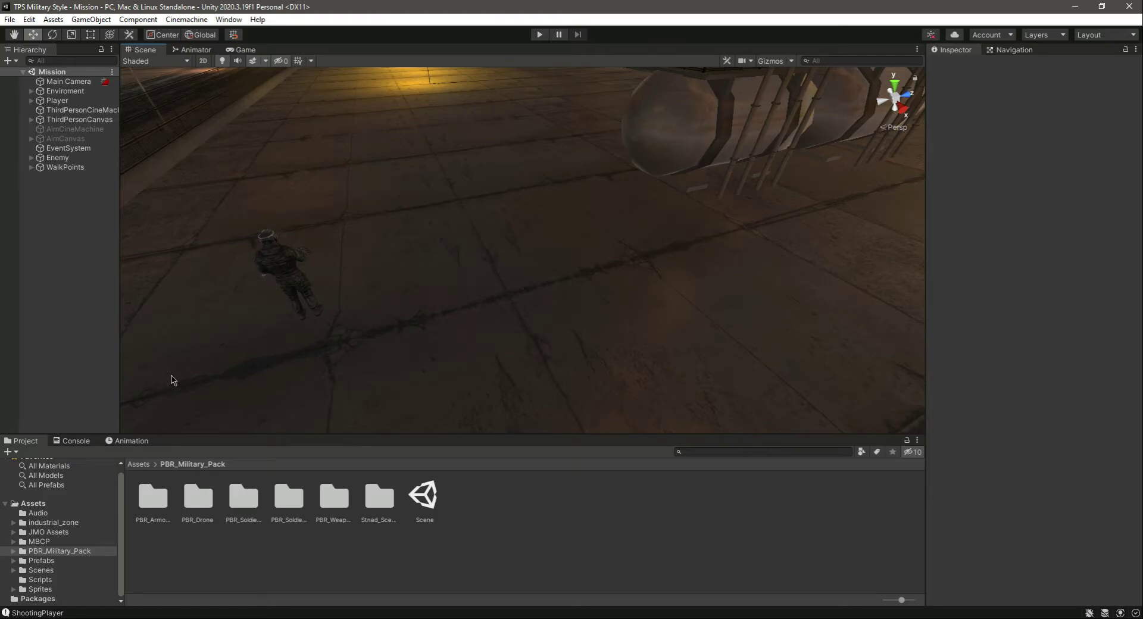
mouse_move(187, 394)
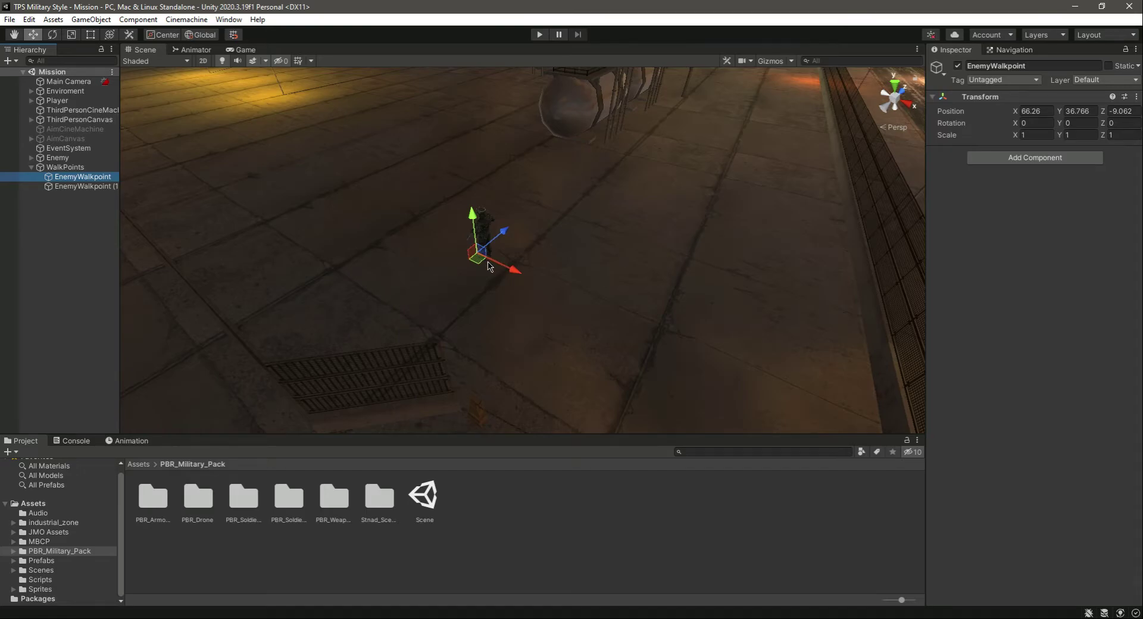
mouse_move(508, 213)
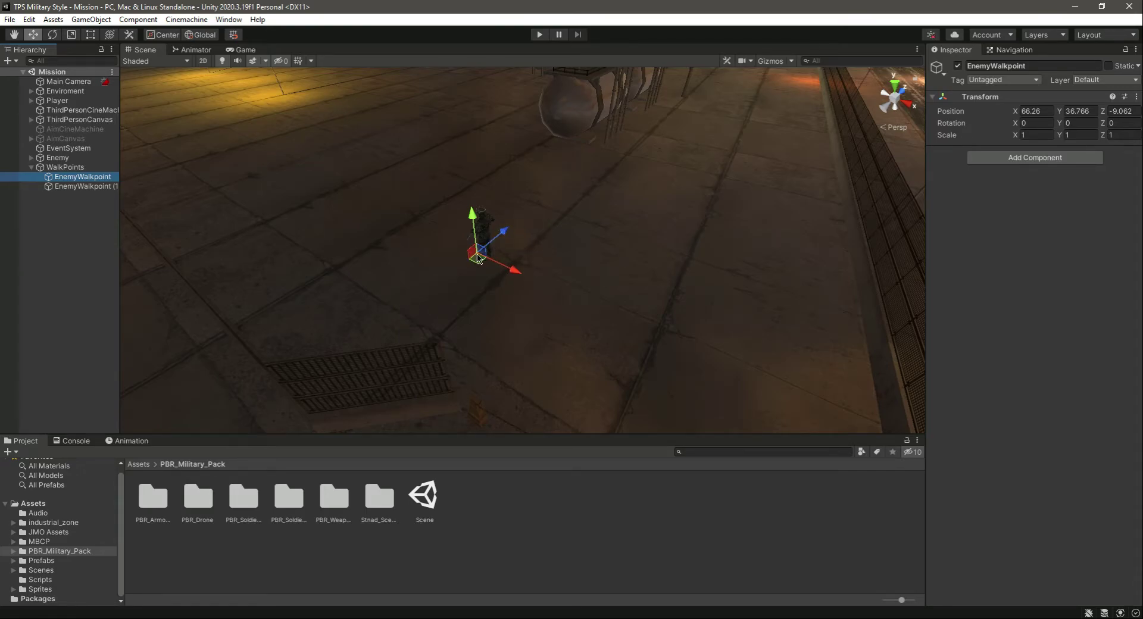
mouse_move(515, 260)
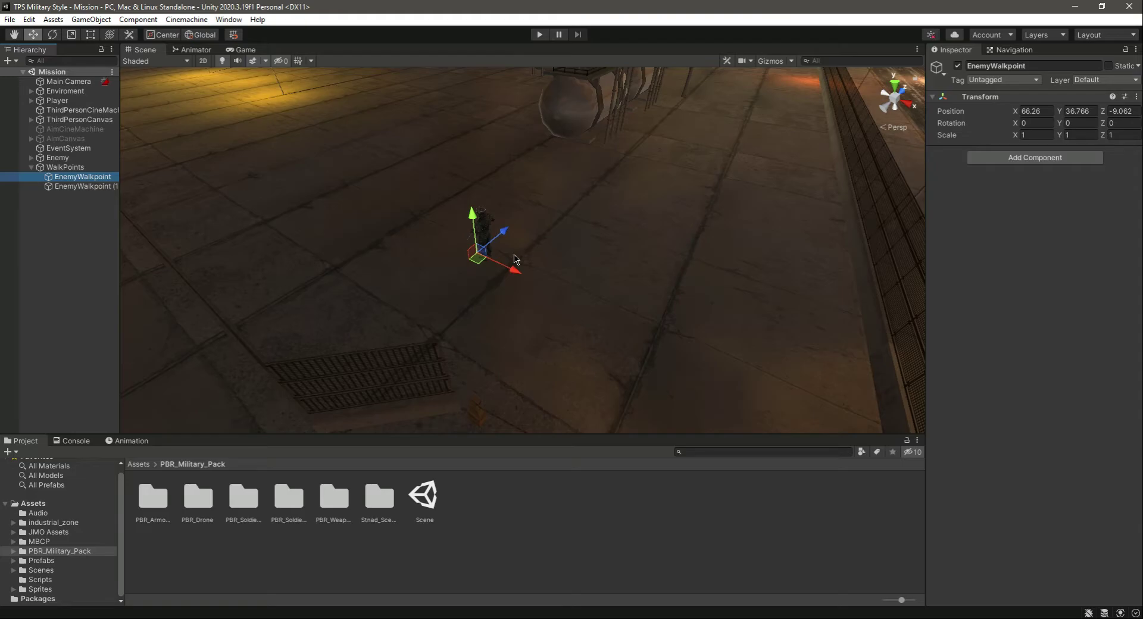
mouse_move(474, 255)
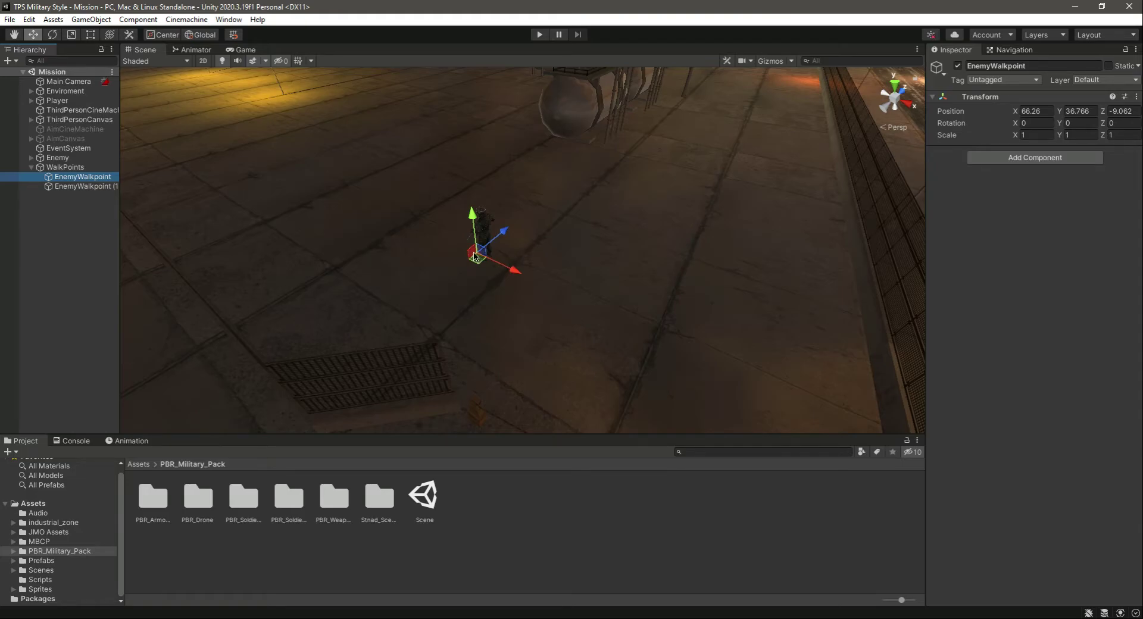
mouse_move(86, 202)
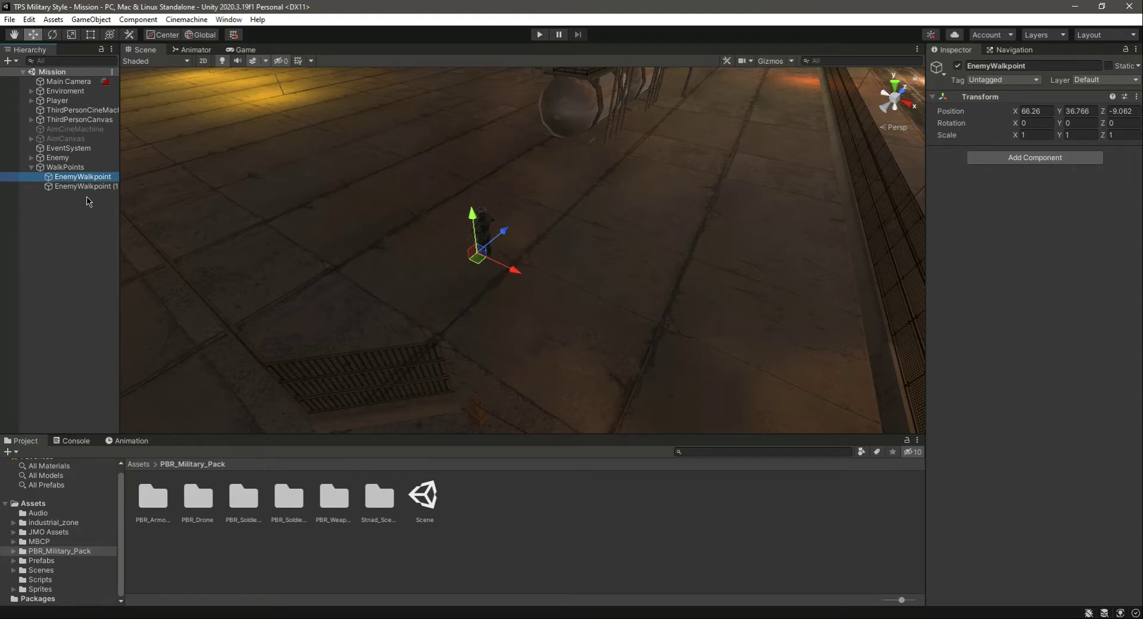
- Inspect the second enemy walk point, collapse the walk points group and clear the selection
click(87, 185)
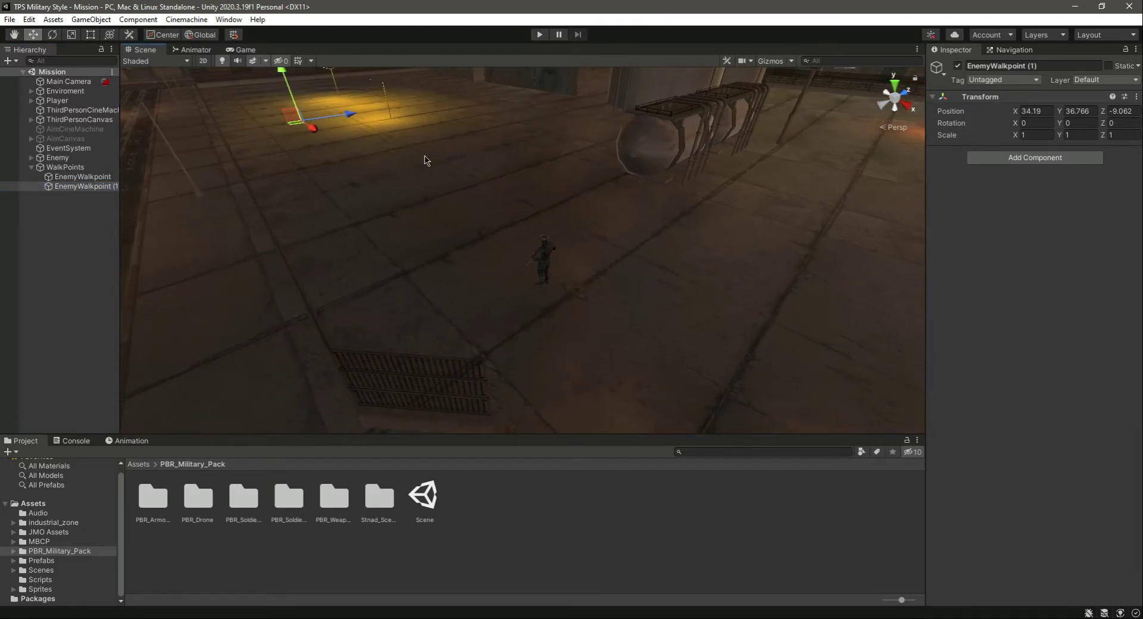
mouse_move(492, 210)
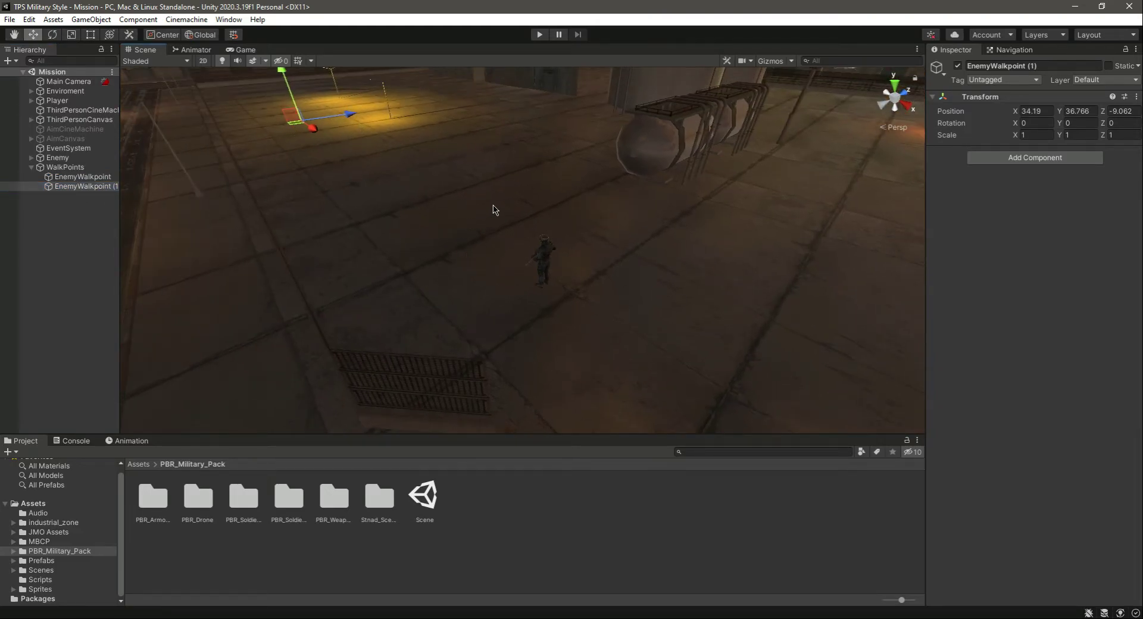
click(31, 166)
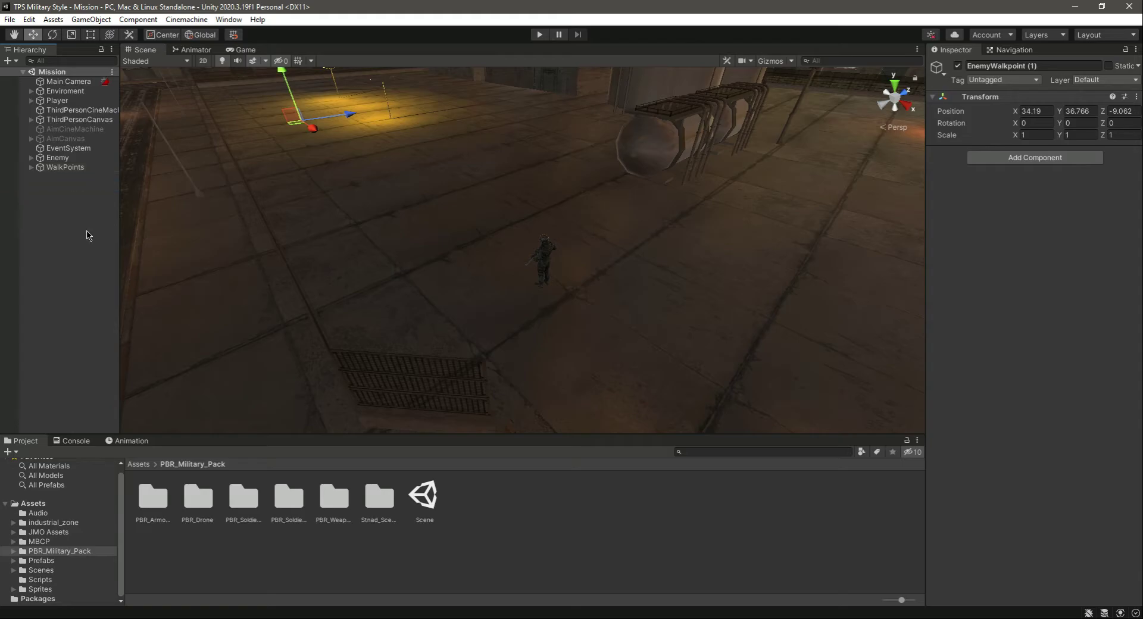
click(69, 221)
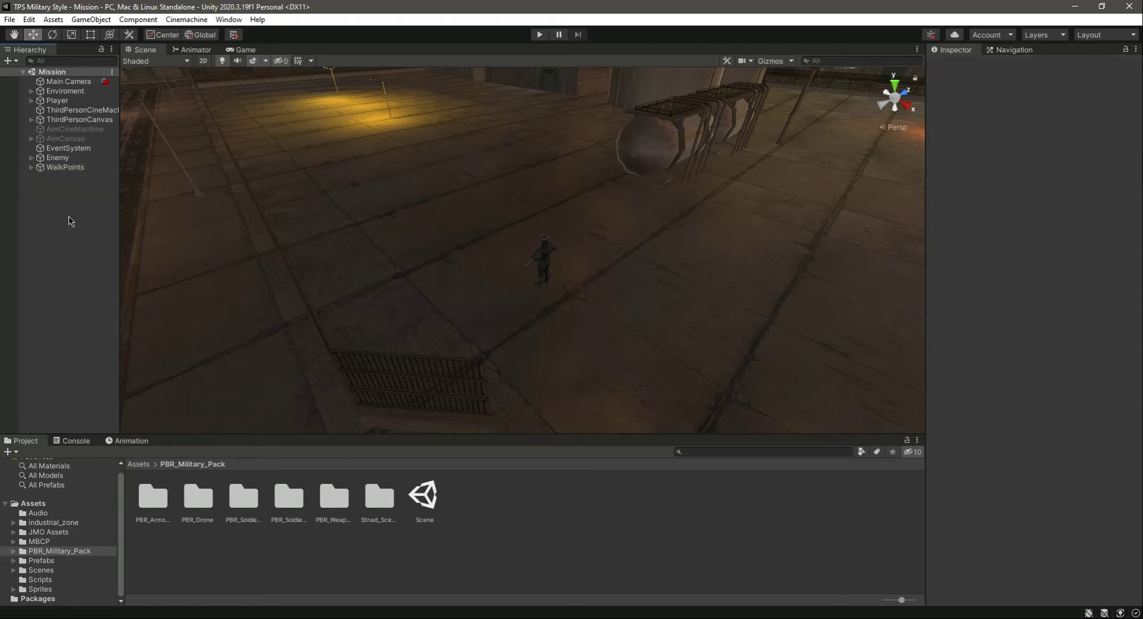
- Select Enemy and remove its Rigidbody component so it no longer uses physics
click(57, 157)
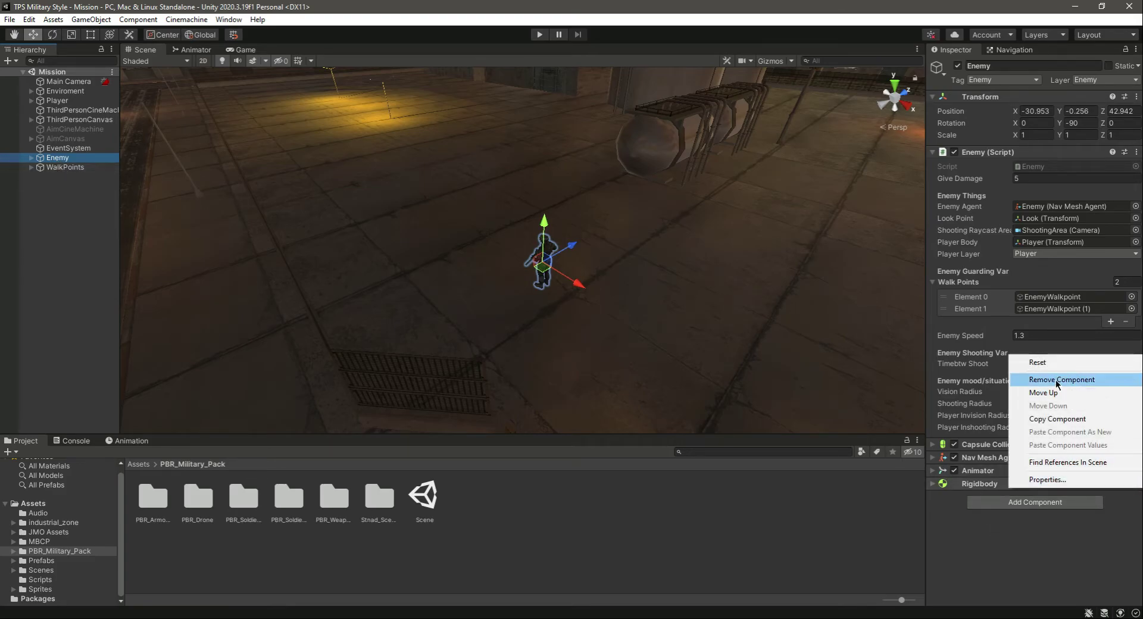
click(1060, 379)
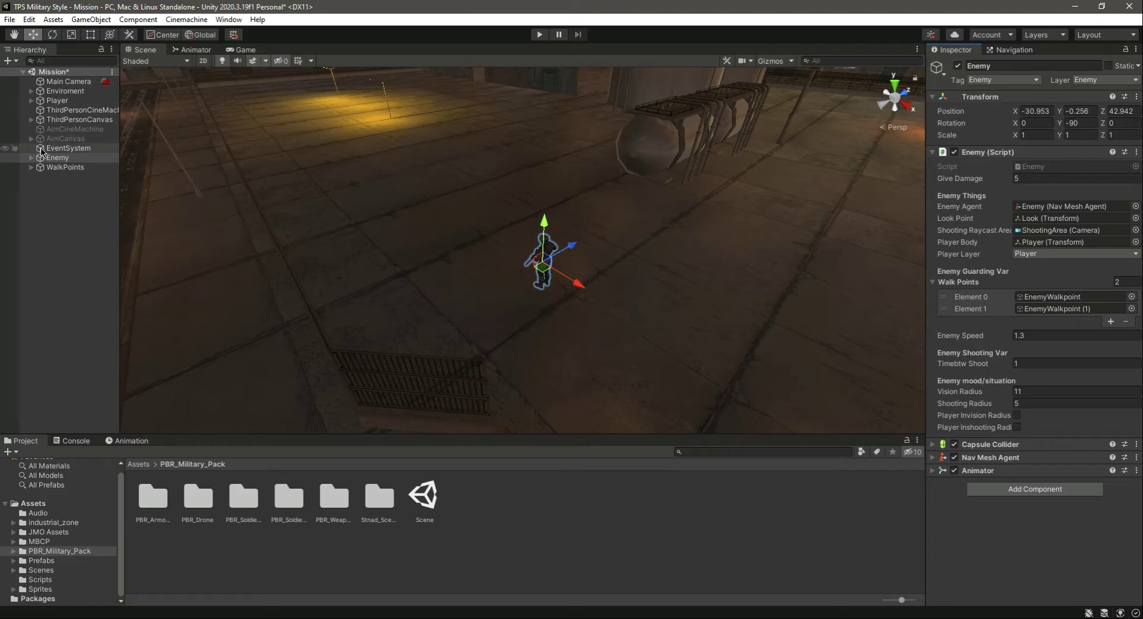
click(57, 158)
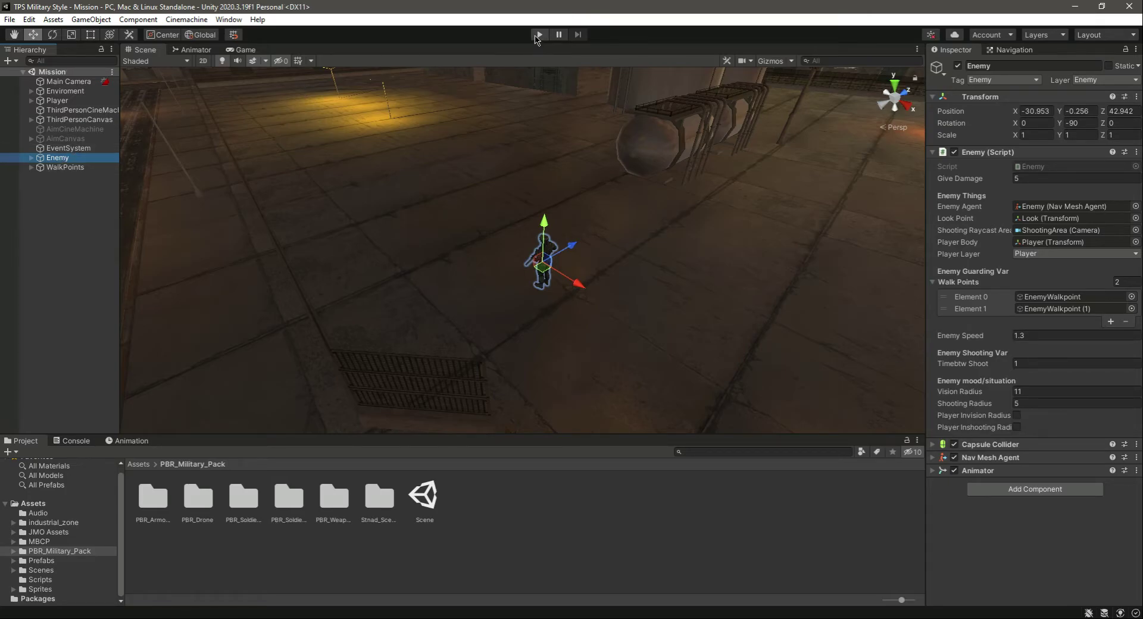
click(538, 34)
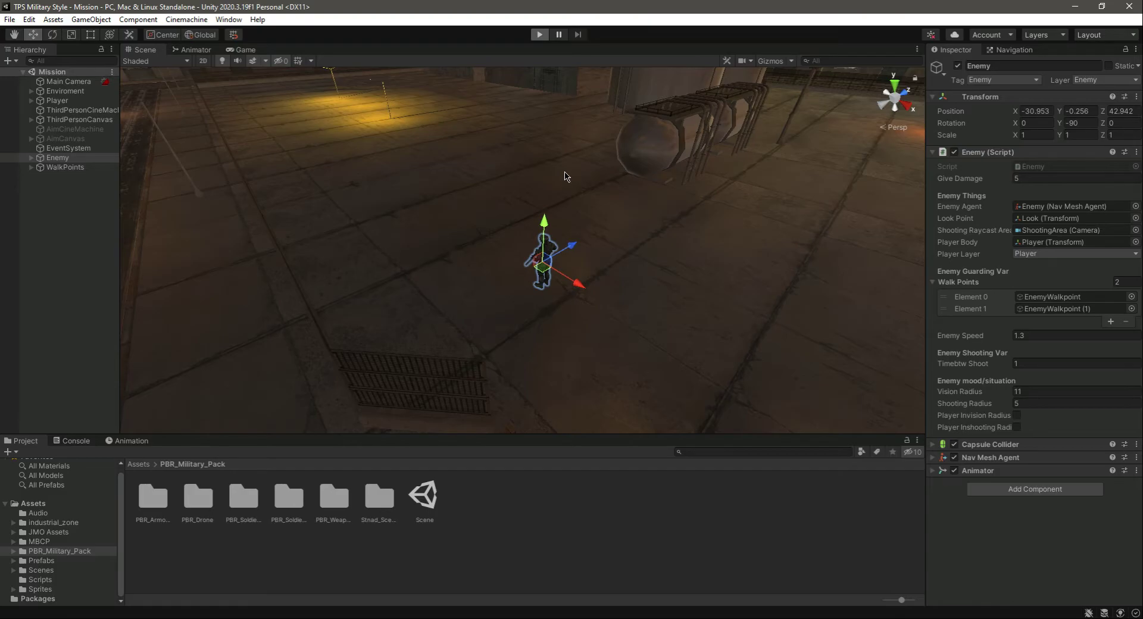
mouse_move(603, 310)
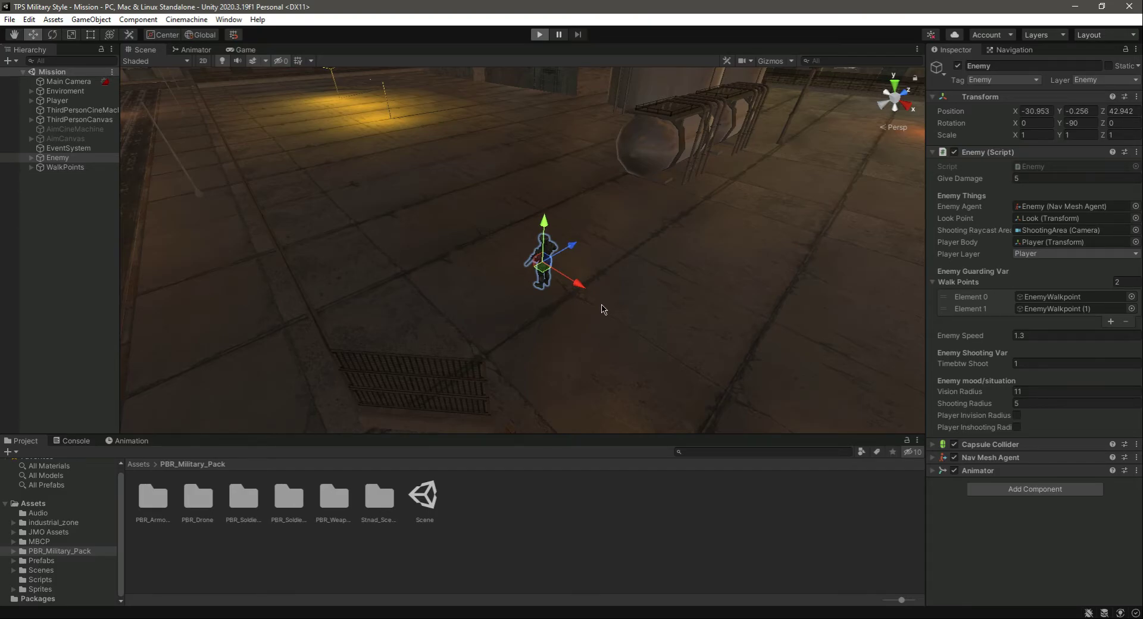
click(538, 35)
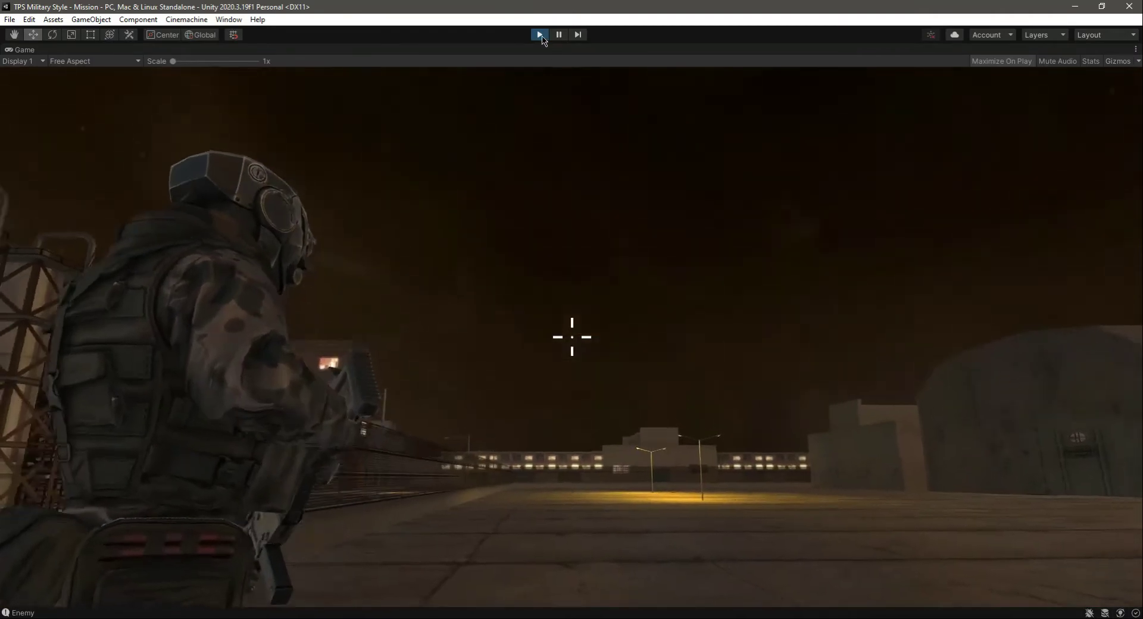
click(538, 35)
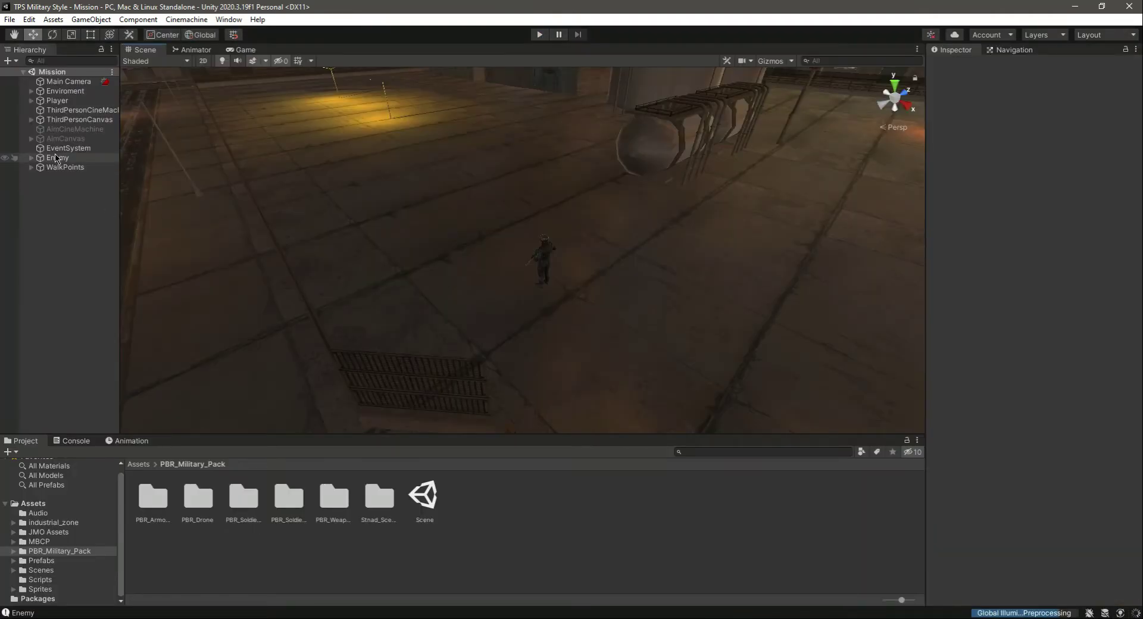
- Review Enemy and its children Body2 and ShootingArea, then save the Mission scene with Ctrl+S
click(57, 157)
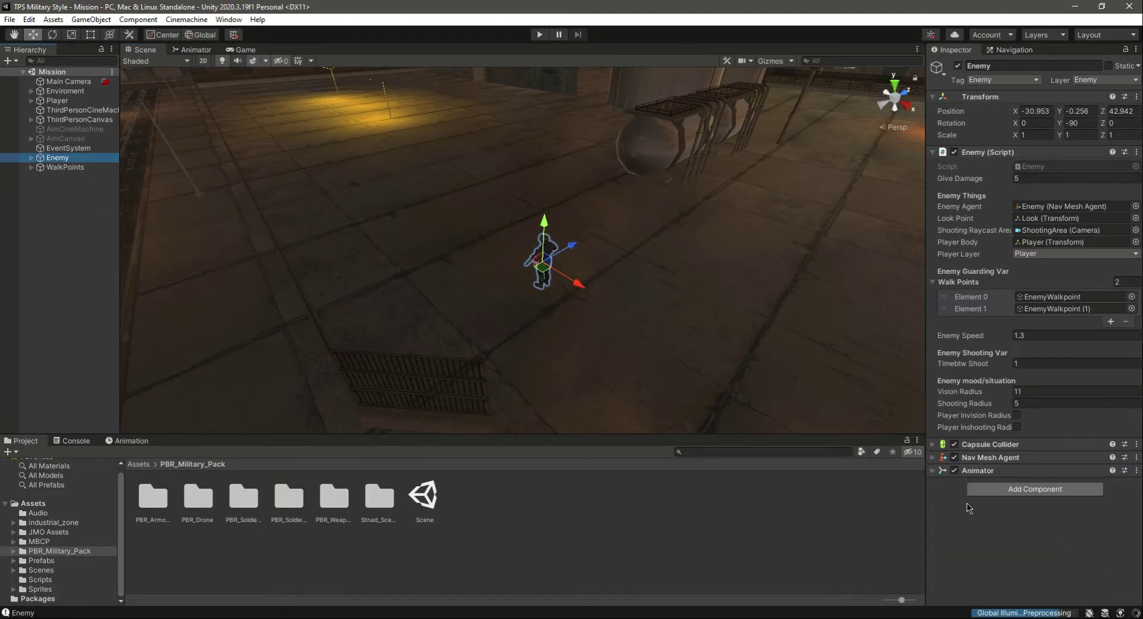
mouse_move(1002, 436)
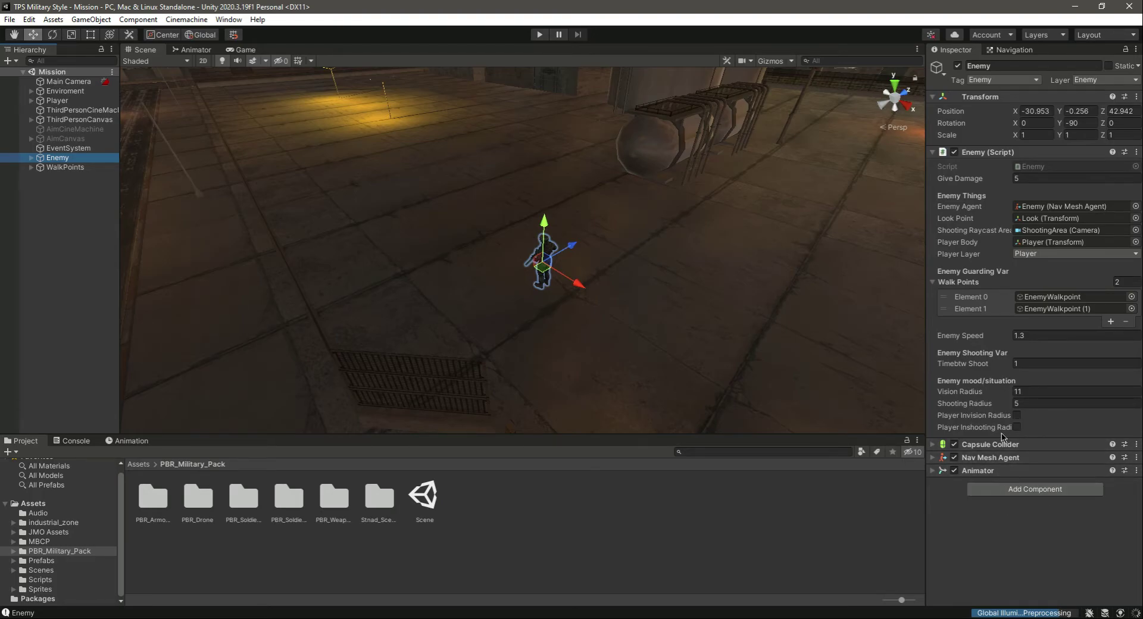
mouse_move(1024, 388)
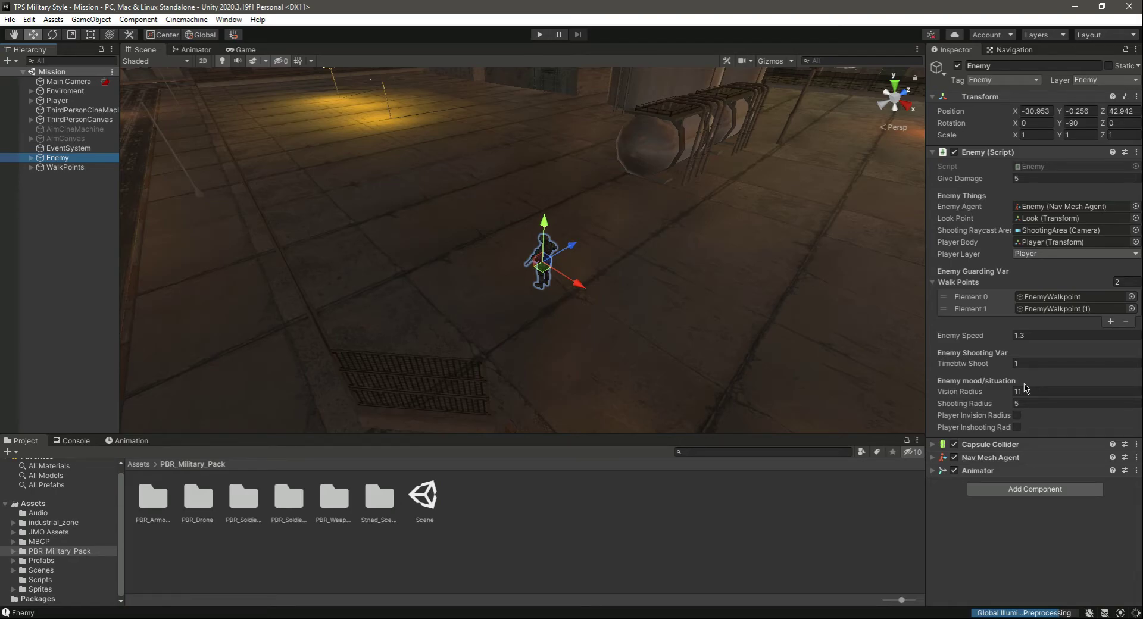
mouse_move(78, 207)
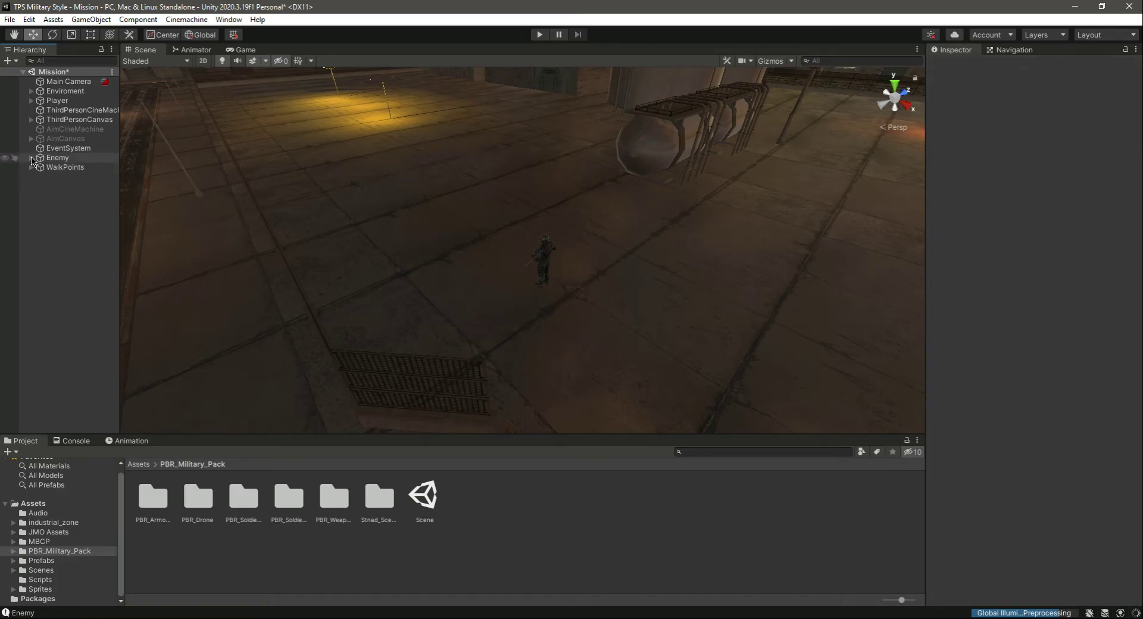
click(32, 157)
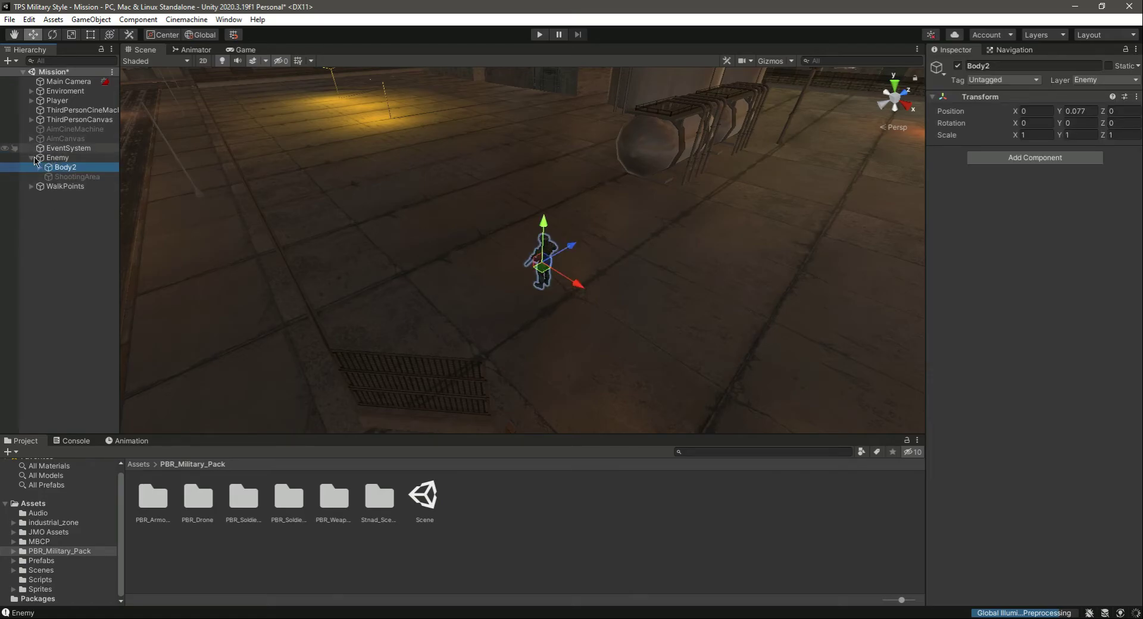
click(57, 157)
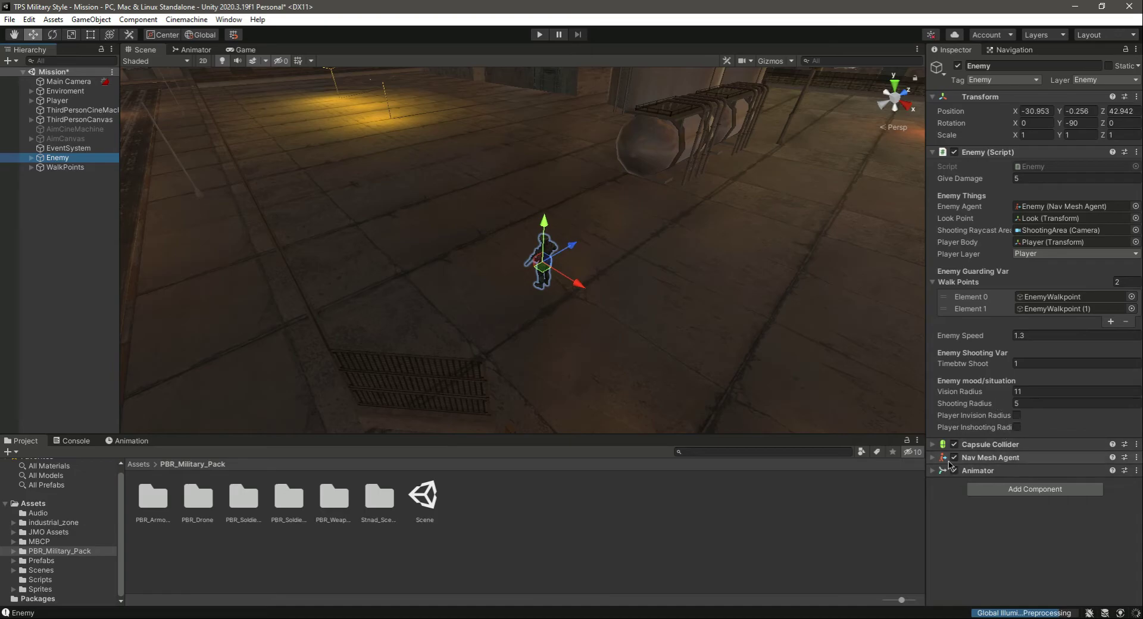
click(952, 457)
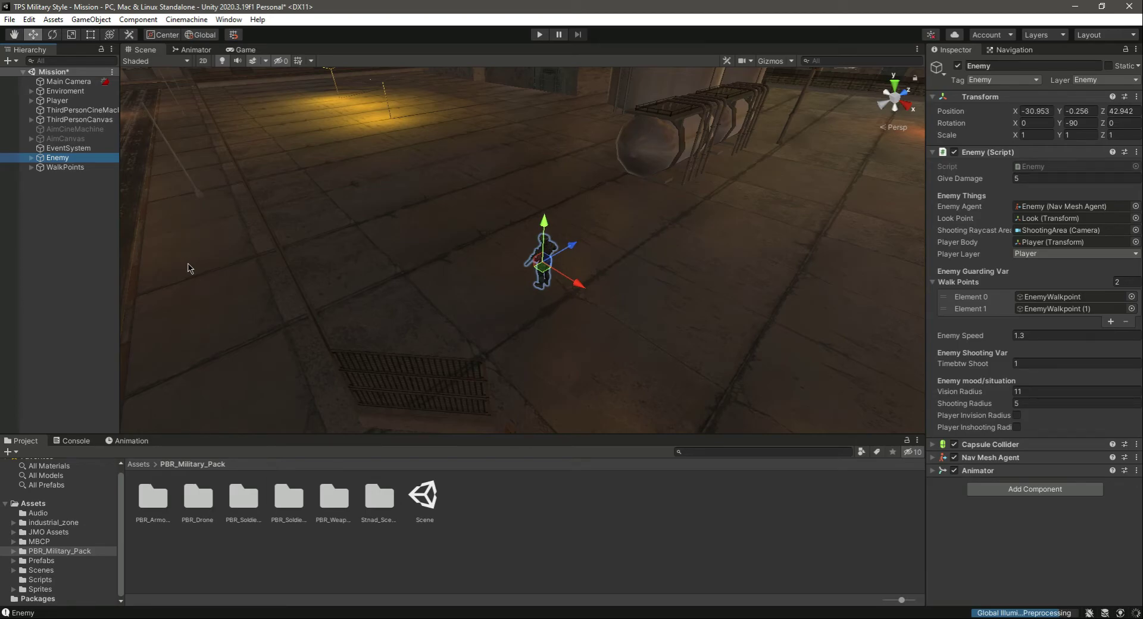
key(ctrl+s)
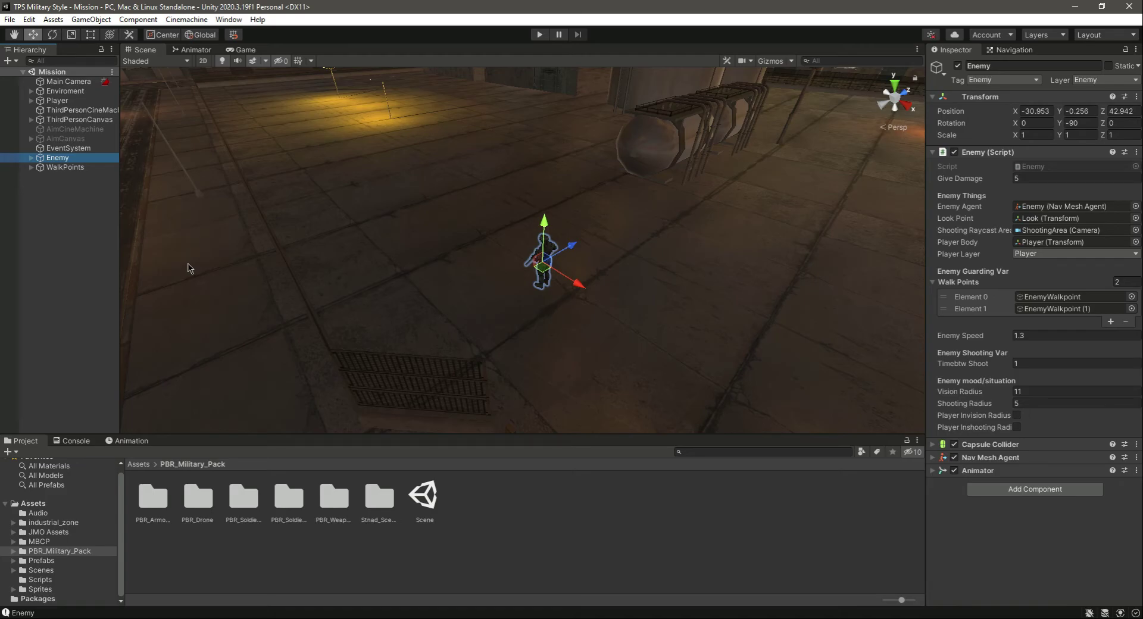
mouse_move(550, 296)
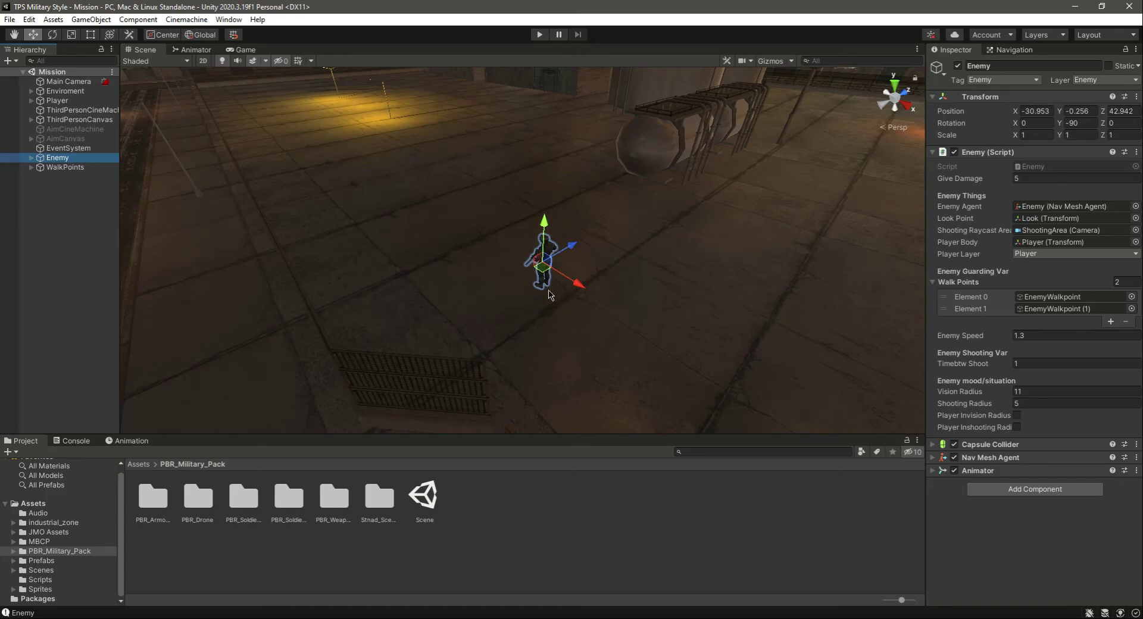
mouse_move(556, 260)
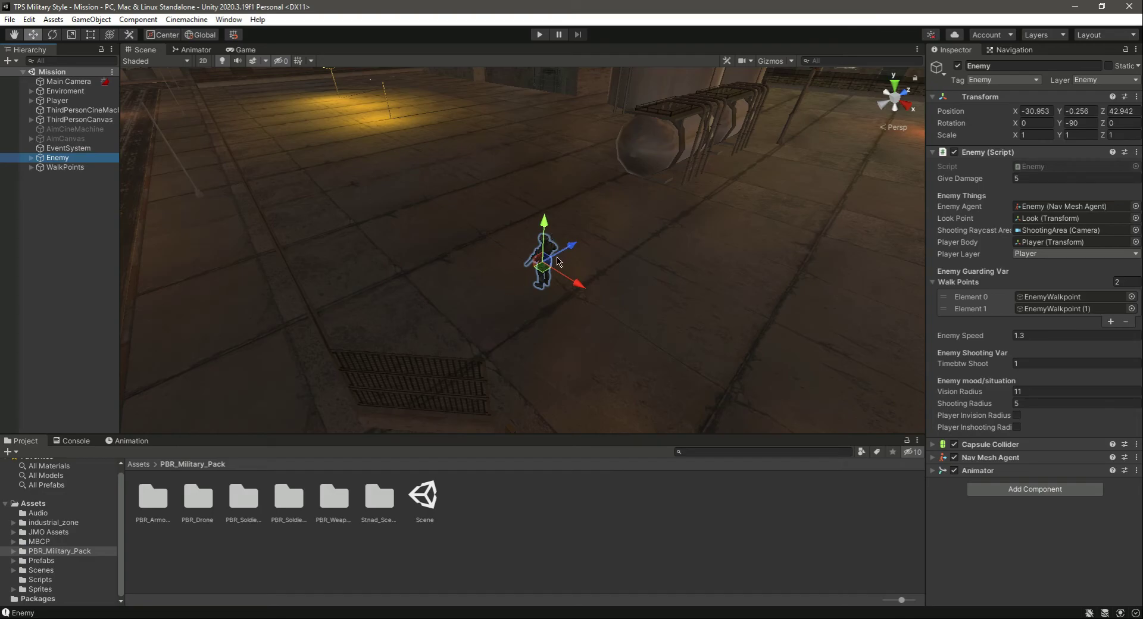
mouse_move(664, 361)
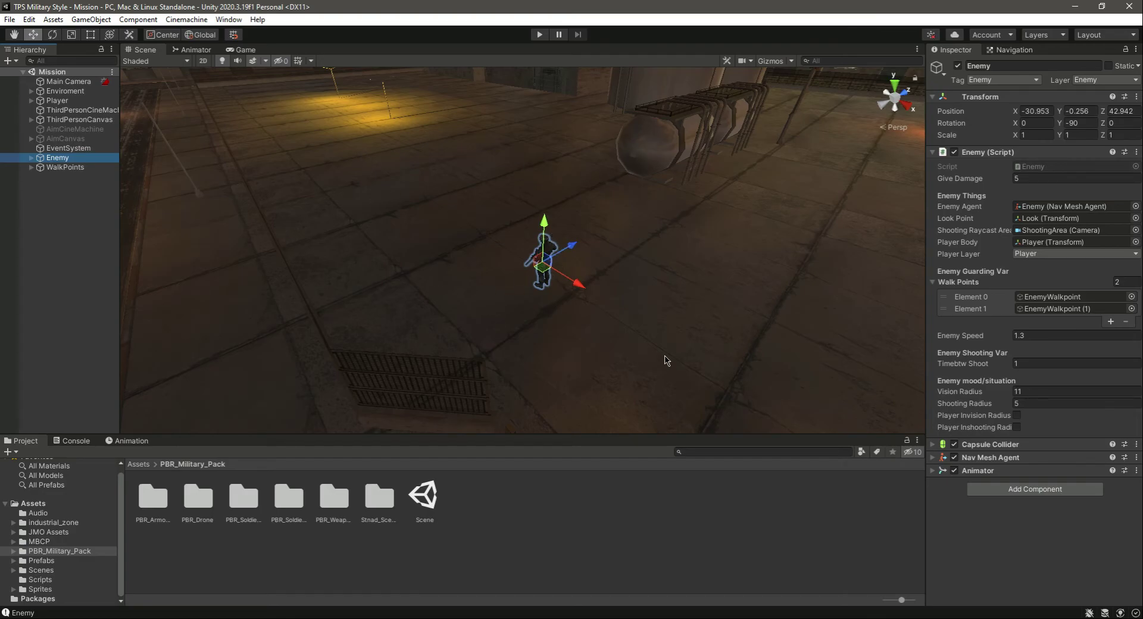
mouse_move(1046, 422)
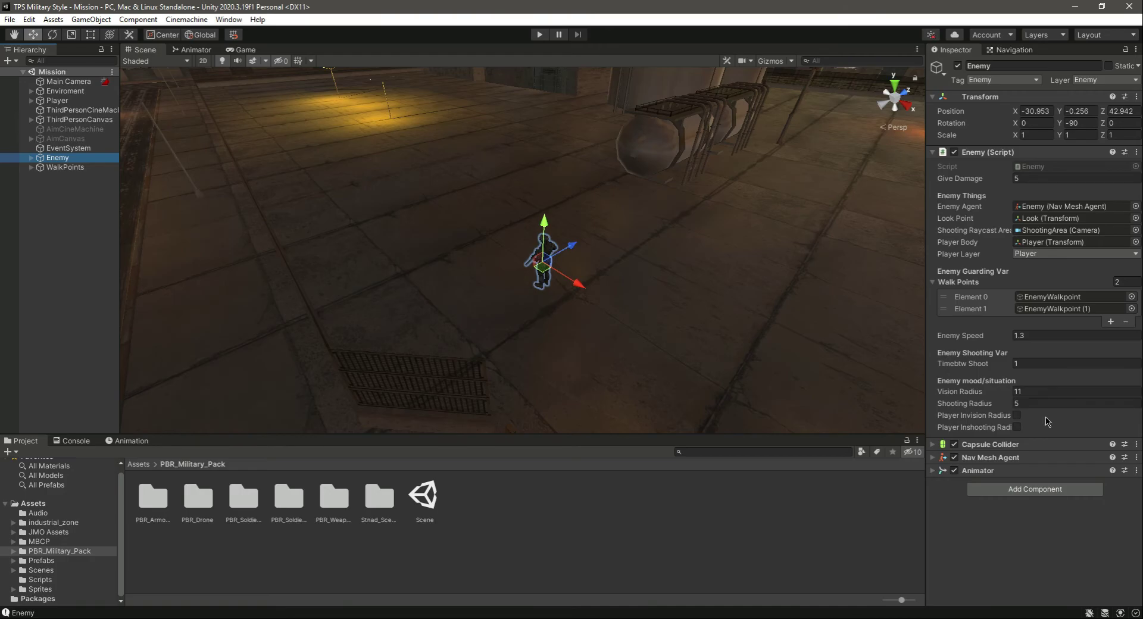
mouse_move(523, 266)
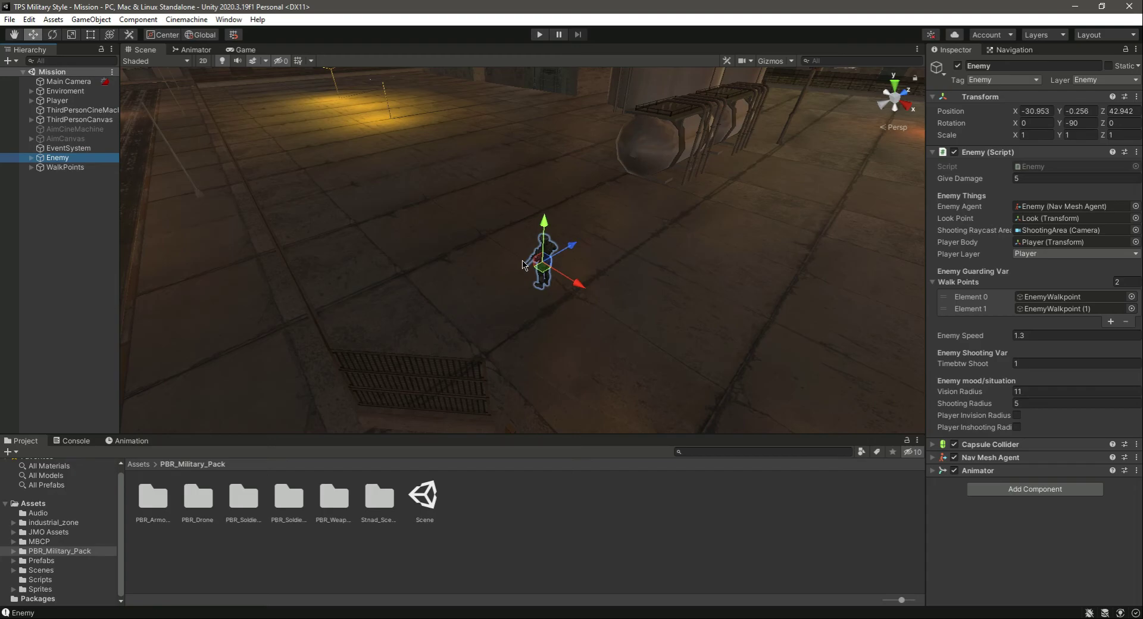
mouse_move(496, 294)
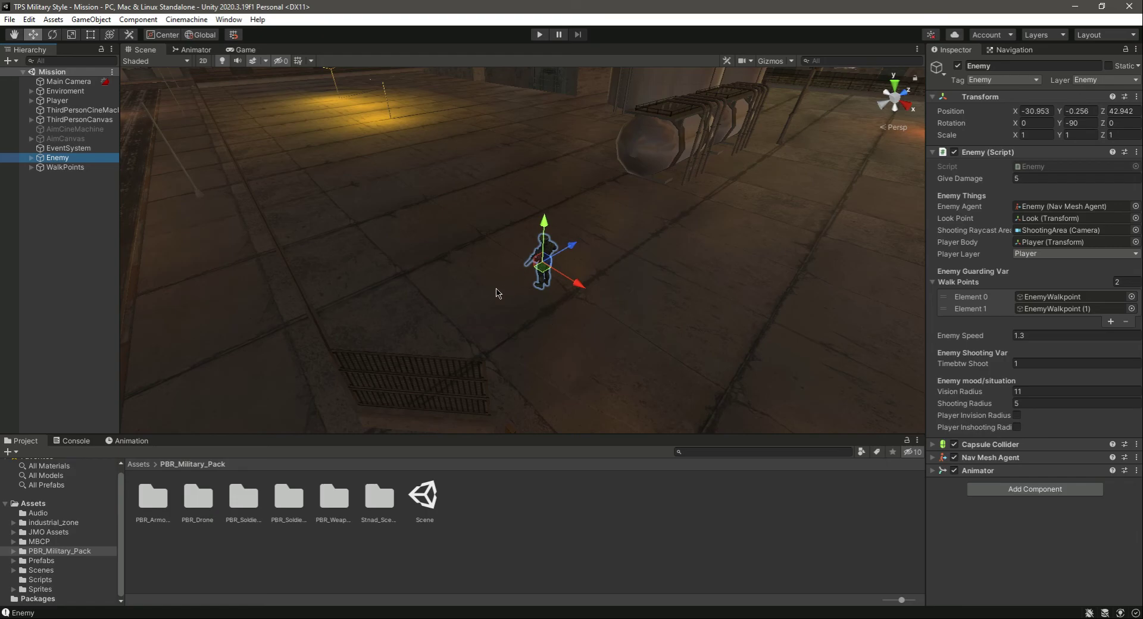
mouse_move(450, 225)
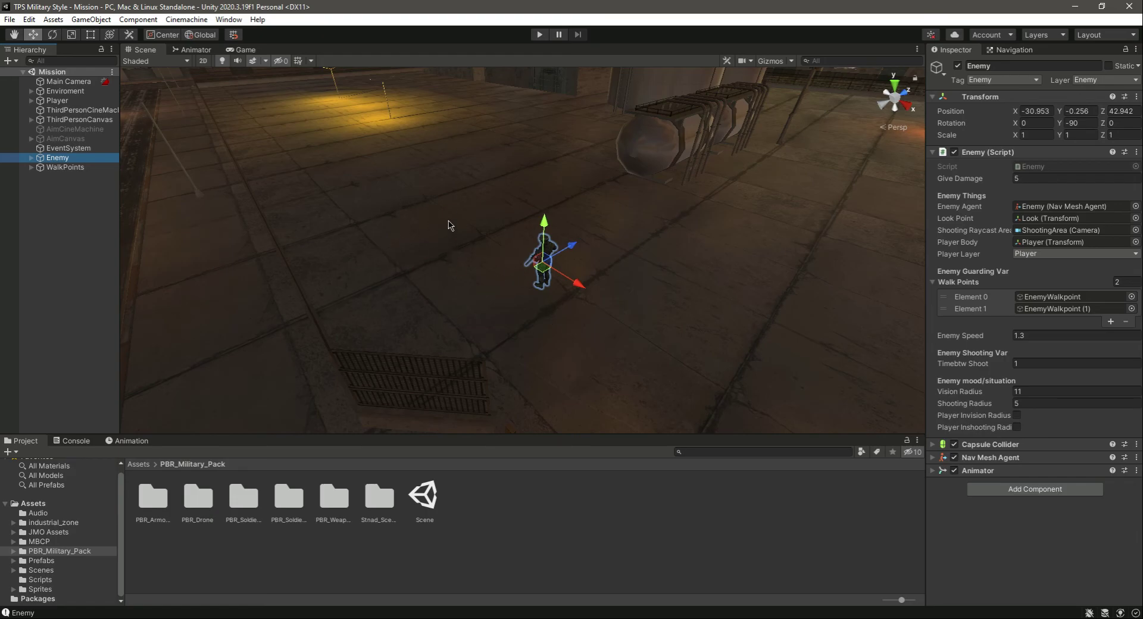